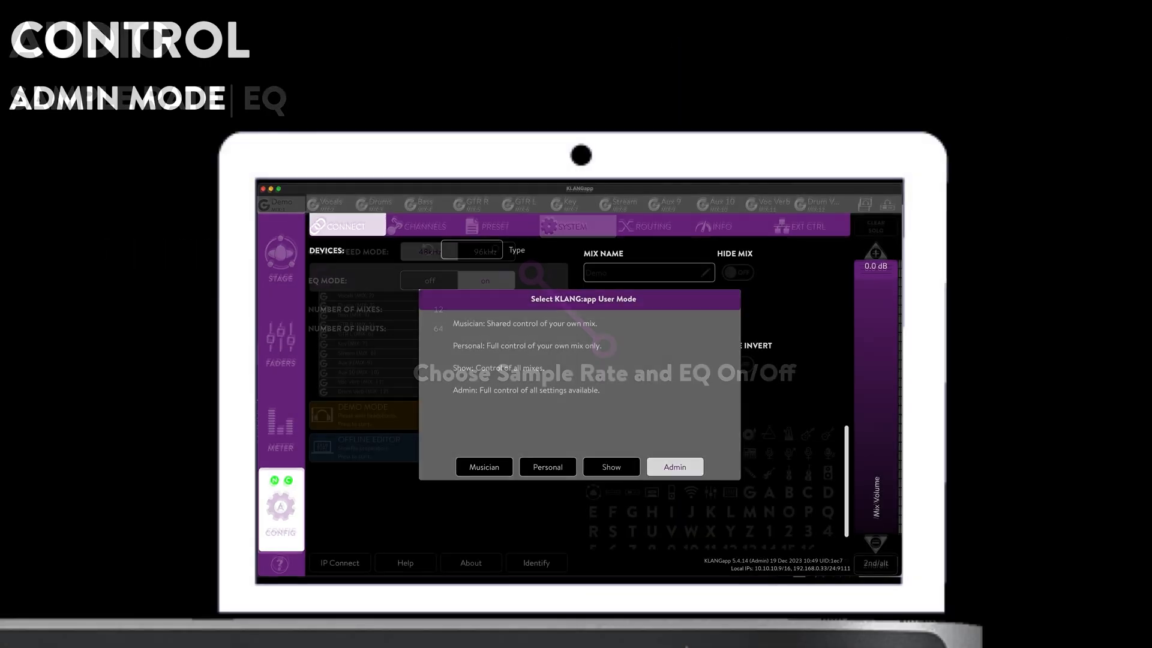
- Enter Admin mode and set the system clock to 48 kHz with EQ on
click(673, 467)
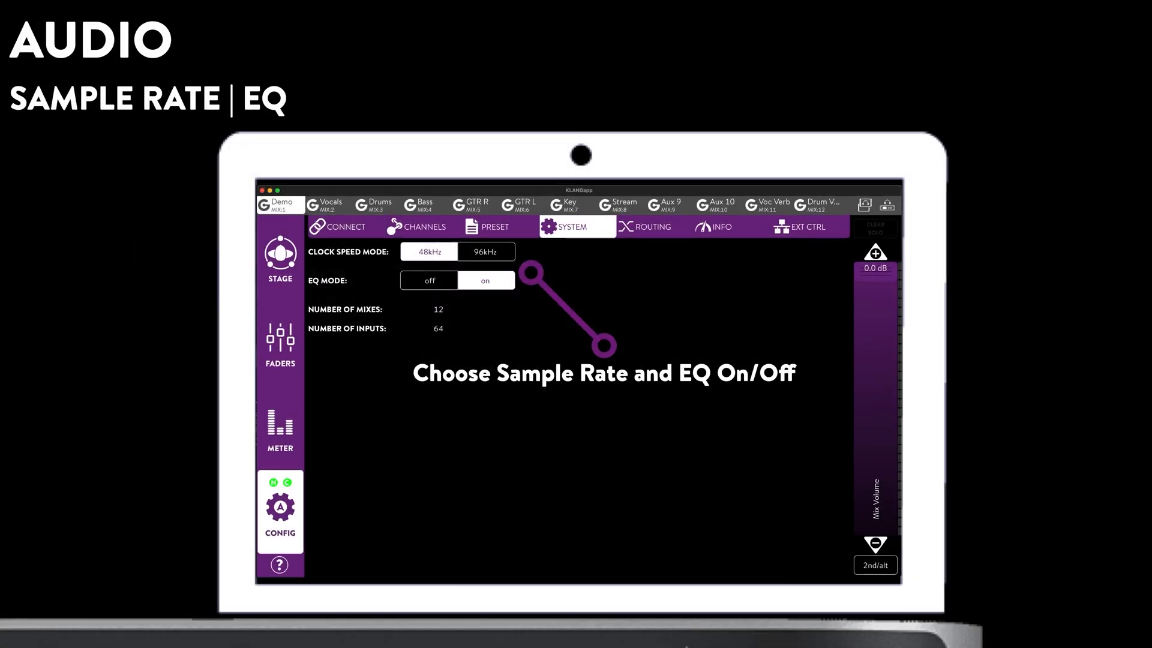
click(652, 227)
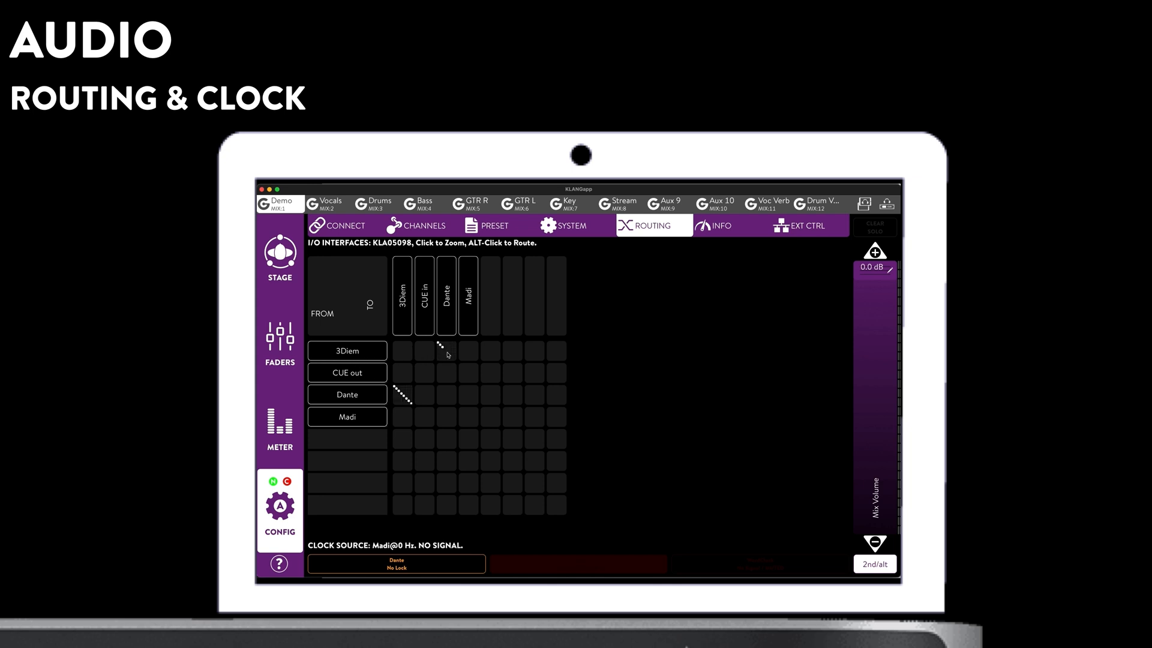
mouse_move(499, 484)
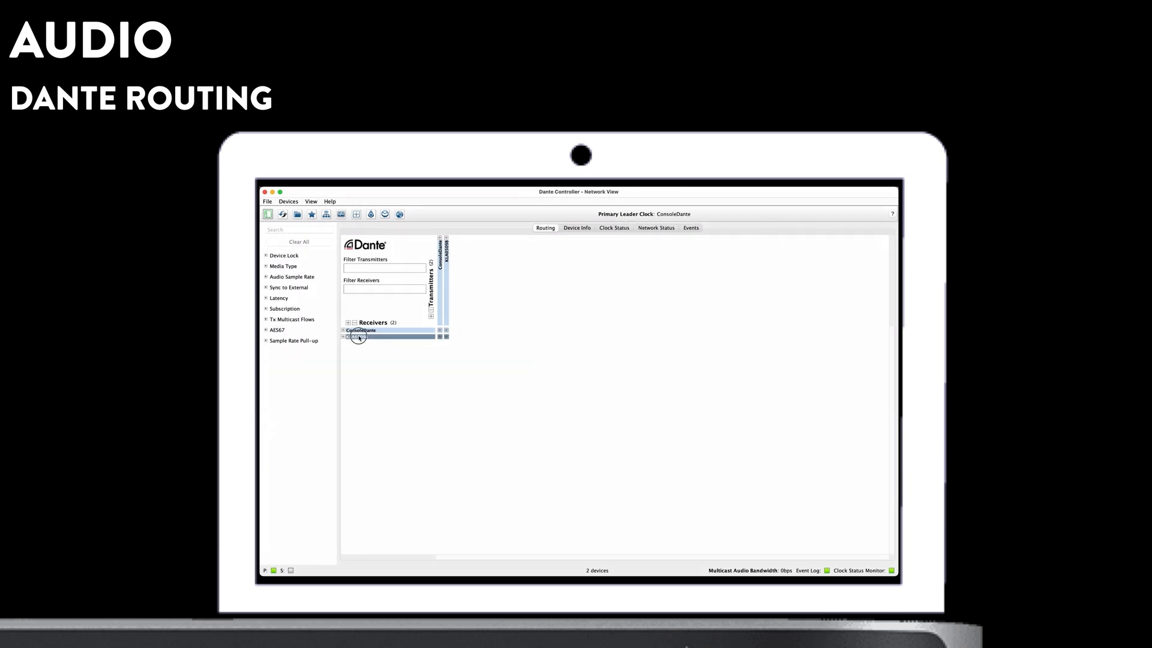
- Show ConsoleDante's receive channels with the KLA05098 transmitter available
double_click(357, 336)
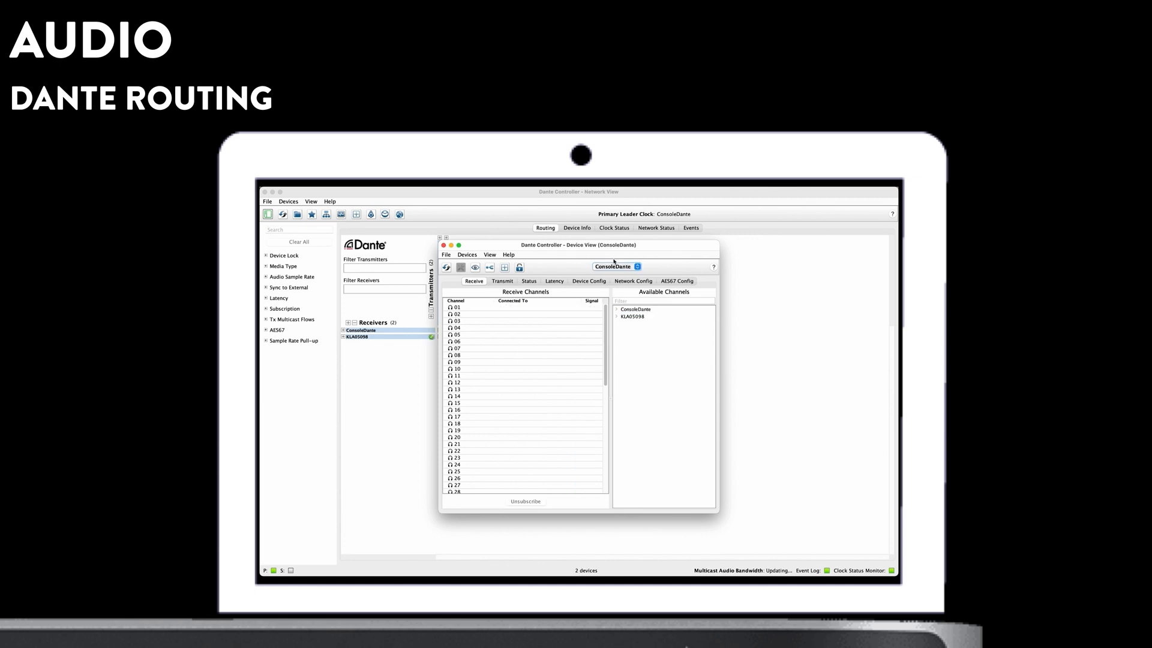
click(623, 317)
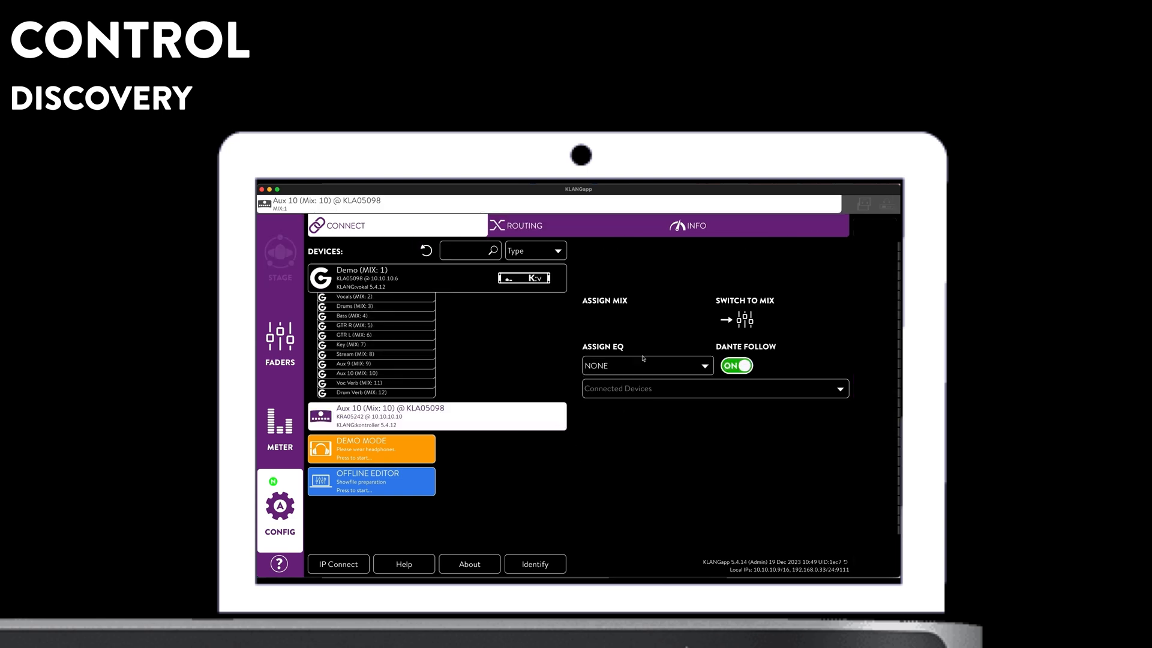
- Assign the controller to KLA05098:1 - Demo in place of Aux 10
click(646, 320)
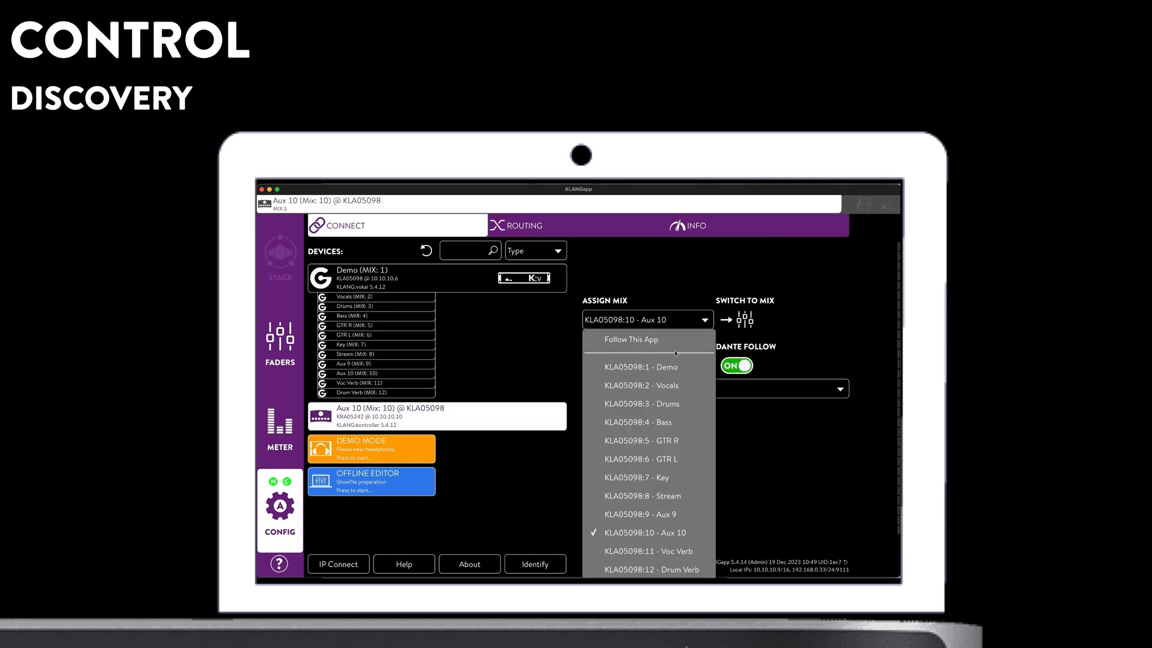
click(645, 367)
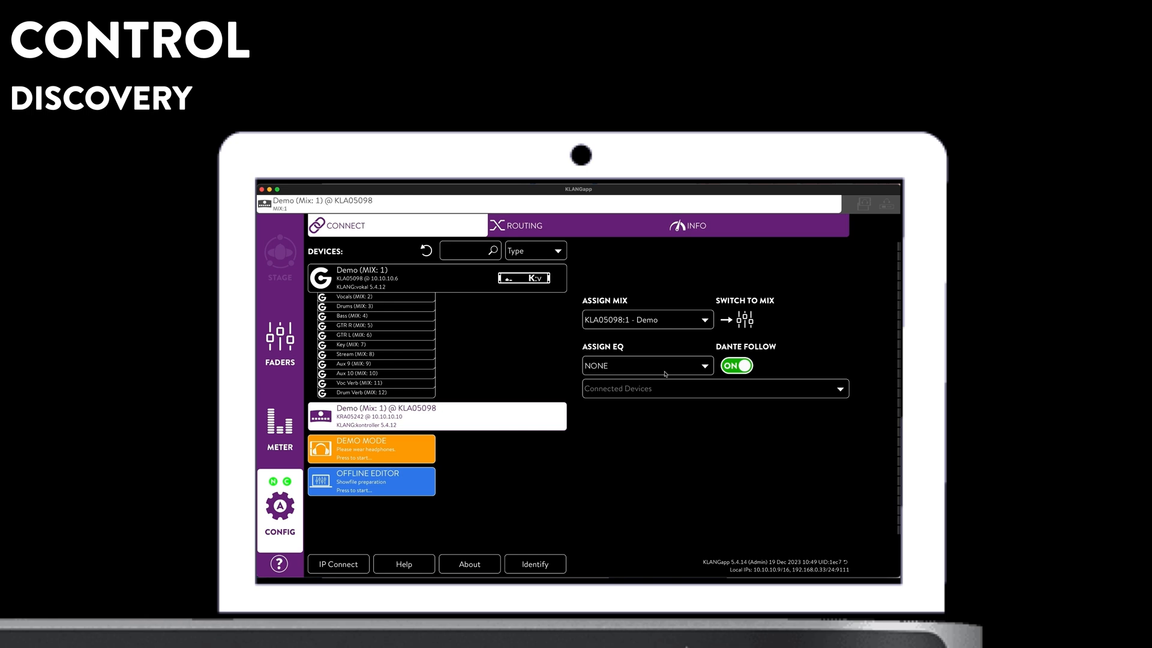